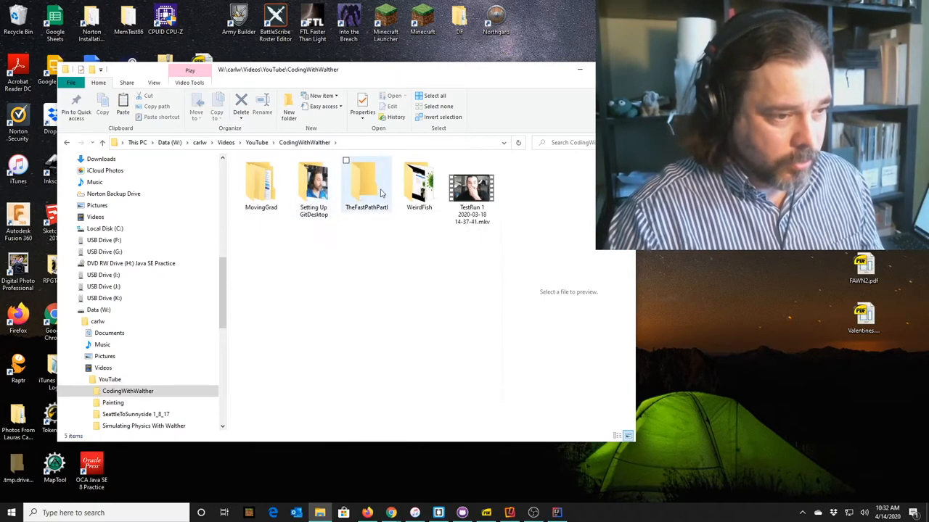
Step: Load the recorded clips from the CodingWithWalther folder into a Movie Maker project
{"action": "double_click", "coordinate": [366, 181]}
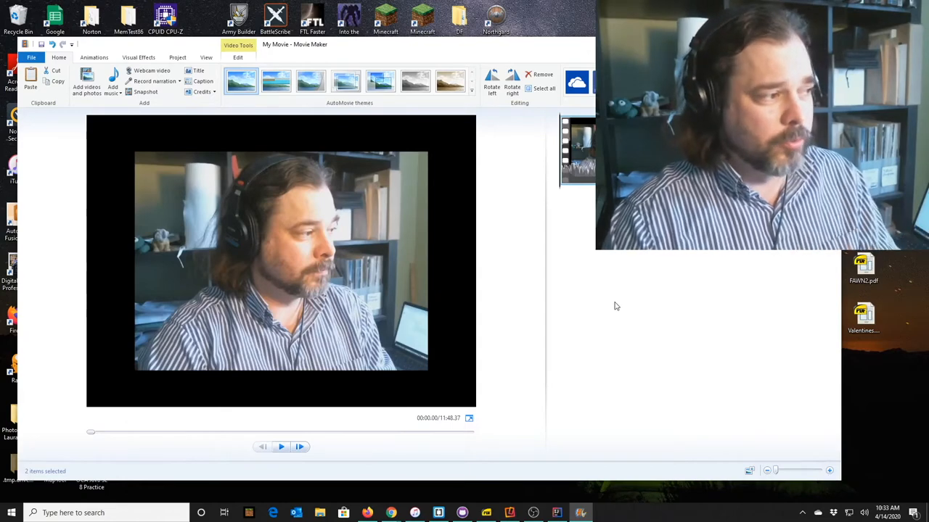
{"action": "mouse_move", "coordinate": [618, 334]}
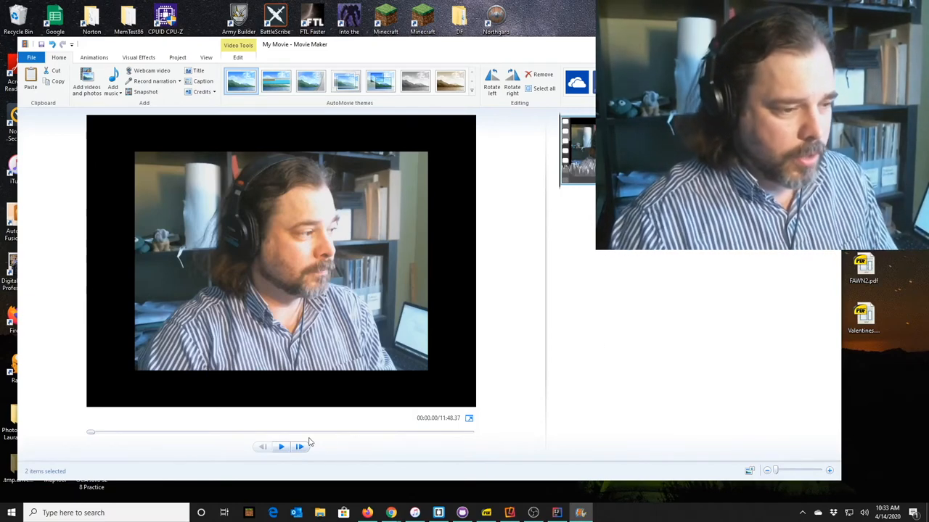
Step: Replay the first clip from its very beginning to locate the opening clap
{"action": "left_click", "coordinate": [281, 447]}
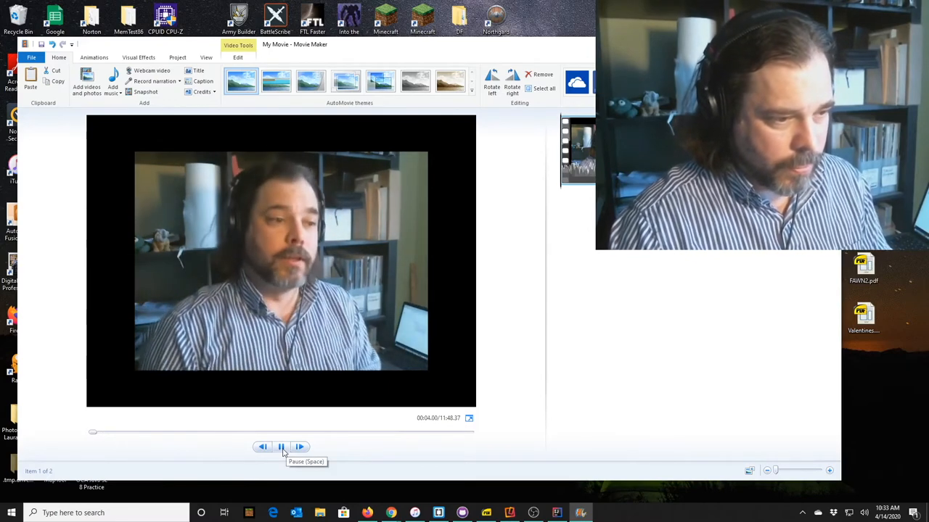
{"action": "left_click", "coordinate": [281, 447]}
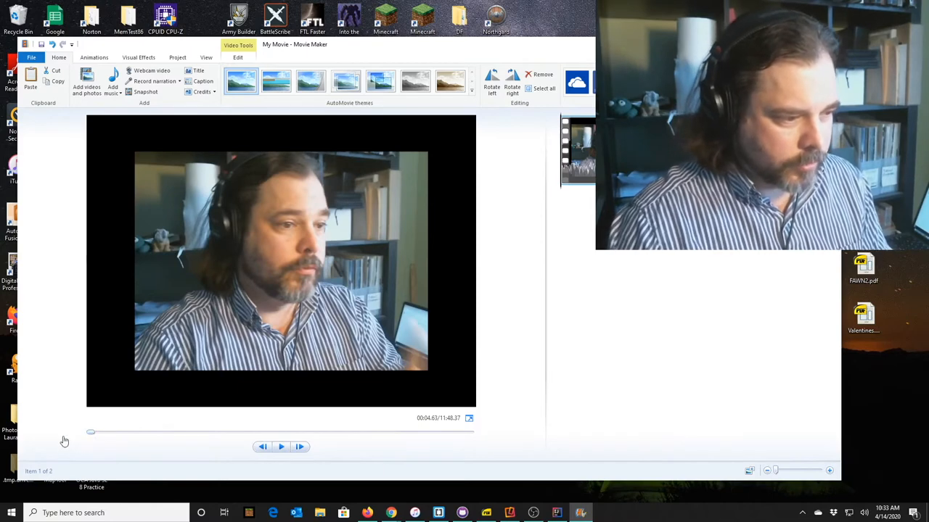
{"action": "left_click", "coordinate": [282, 447]}
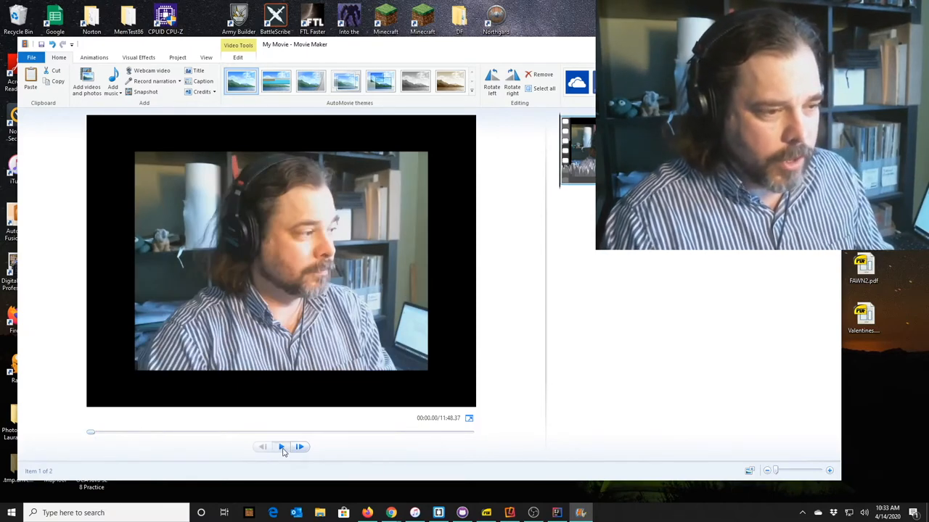
{"action": "left_click", "coordinate": [282, 447]}
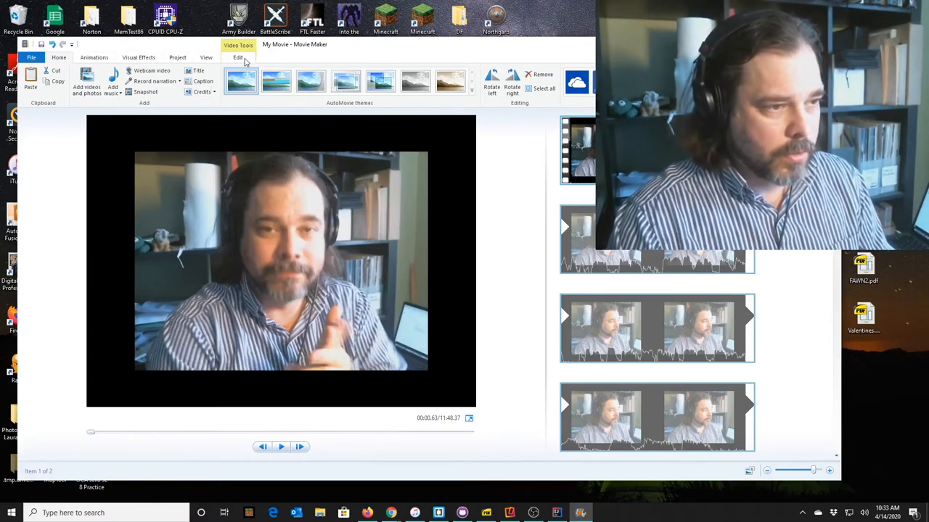
Step: Bring up the Video Tools editing options for the first clip and resume playback toward the split point
{"action": "left_click", "coordinate": [238, 58]}
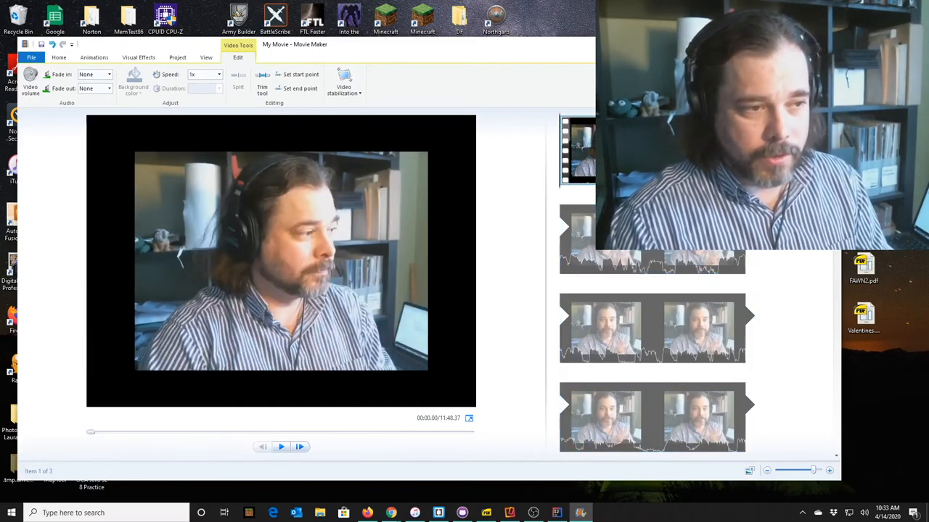
{"action": "right_click", "coordinate": [577, 152]}
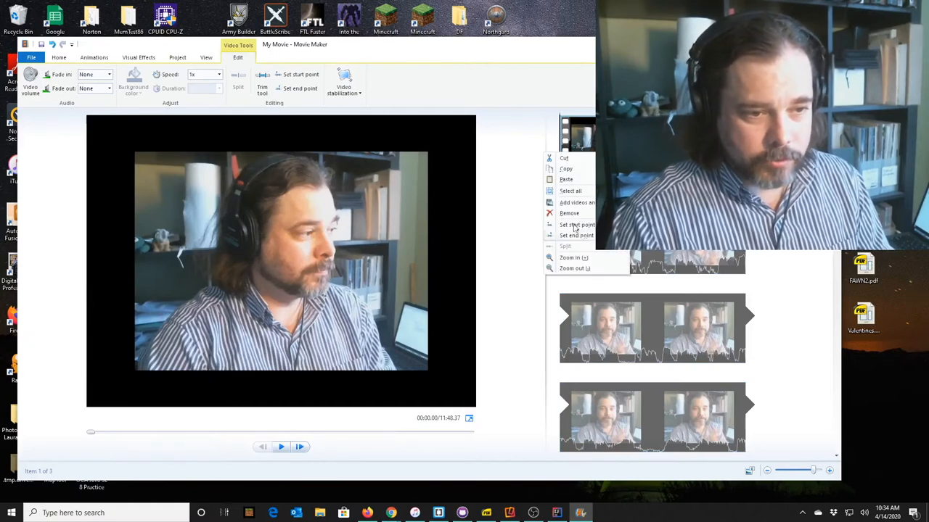
{"action": "left_click", "coordinate": [569, 212]}
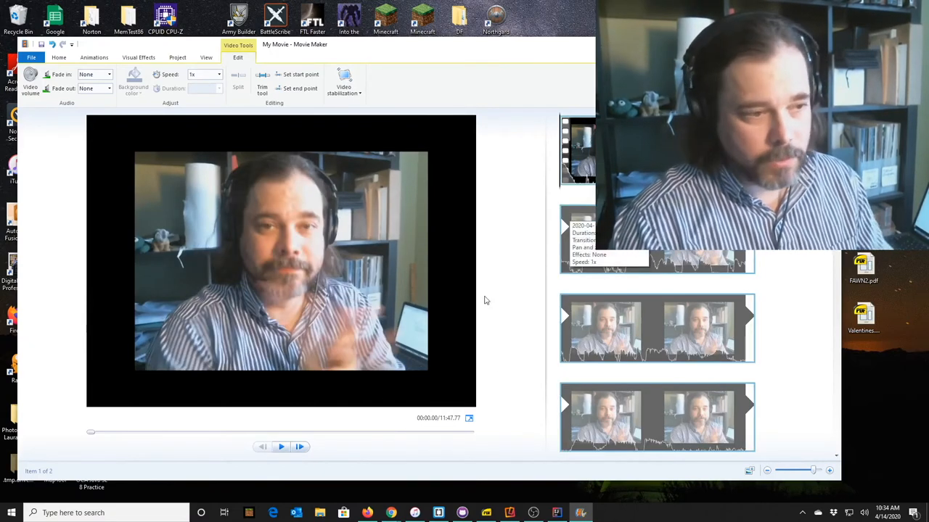
{"action": "left_click", "coordinate": [282, 447]}
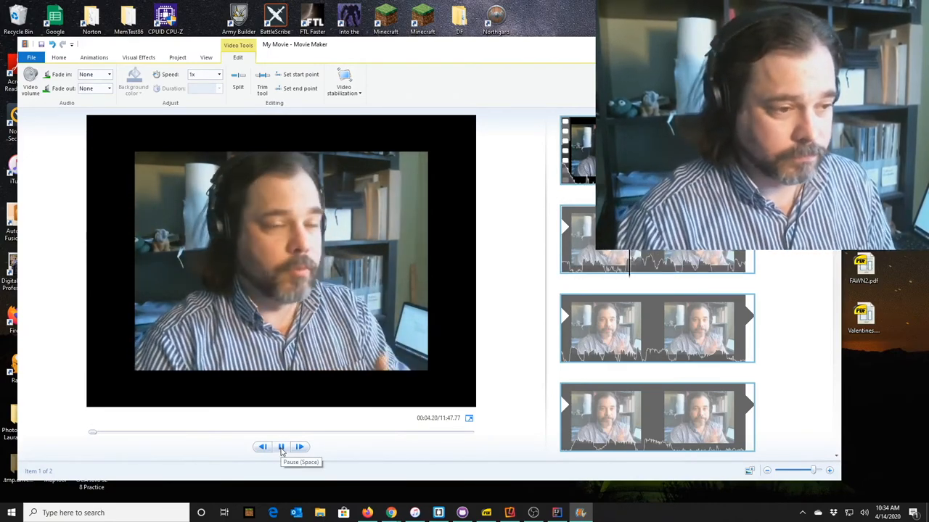
Step: Pause at the end of the opening clap and split the clip there
{"action": "left_click", "coordinate": [282, 447]}
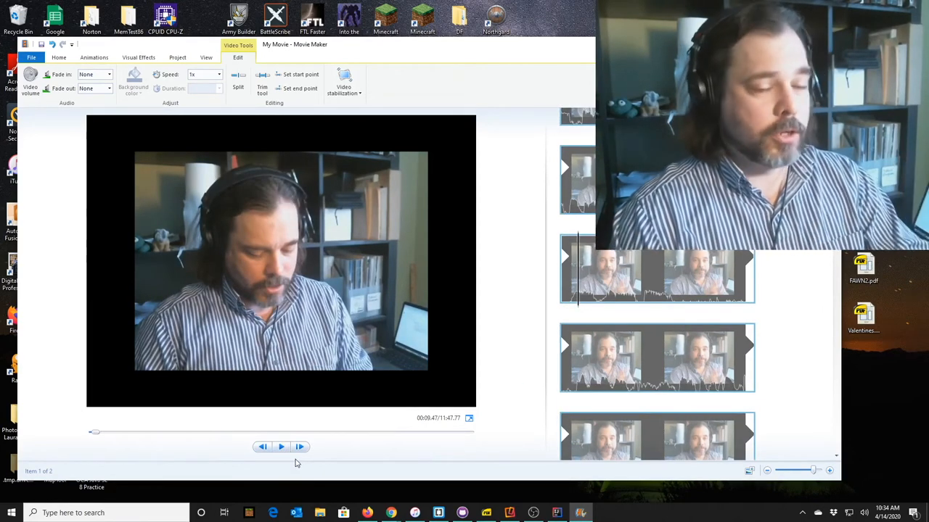
{"action": "left_click", "coordinate": [282, 447]}
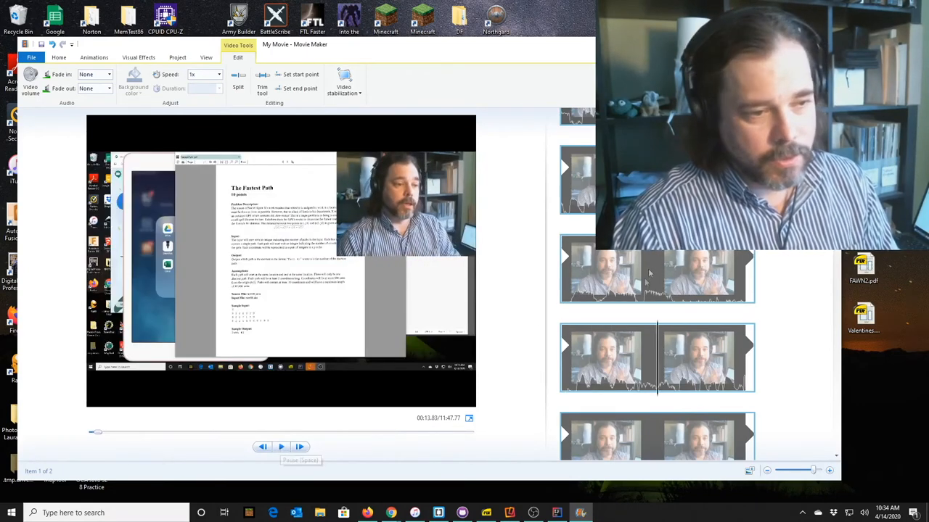
{"action": "mouse_move", "coordinate": [639, 279]}
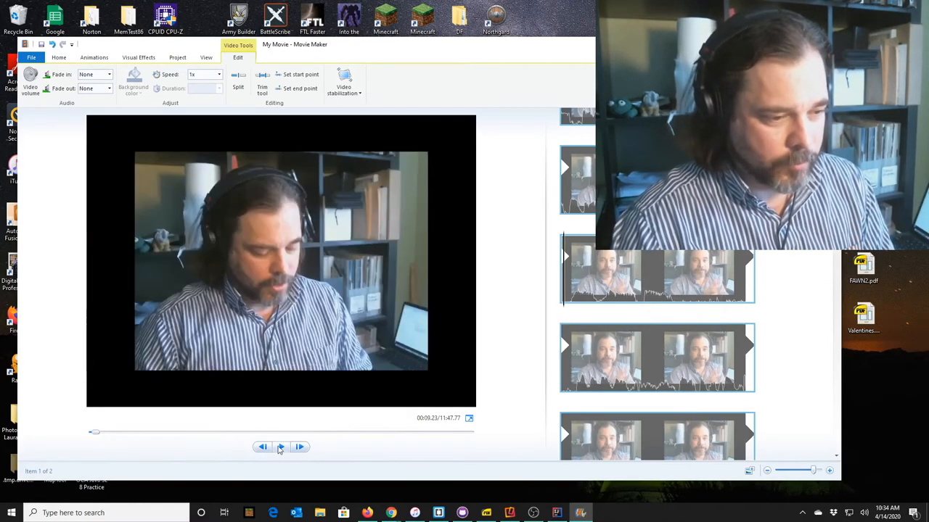
{"action": "left_click", "coordinate": [282, 447]}
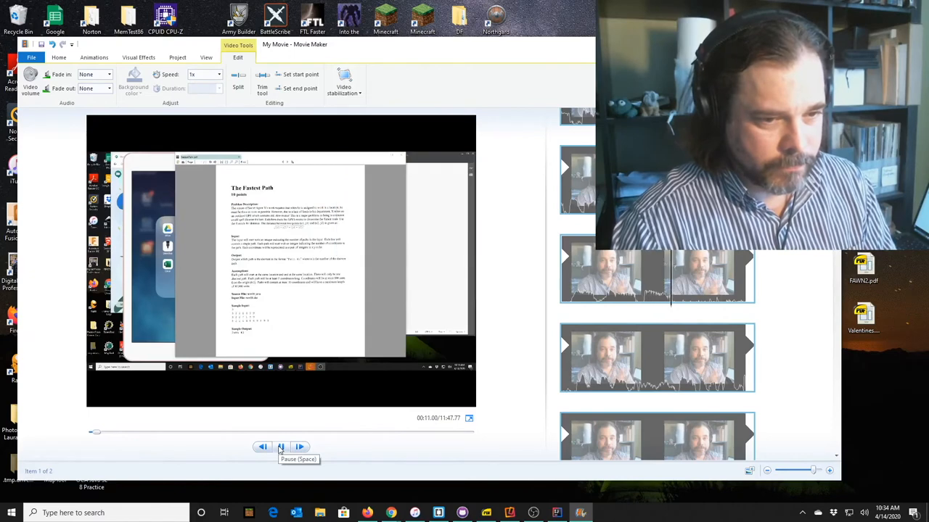
{"action": "left_click", "coordinate": [281, 447]}
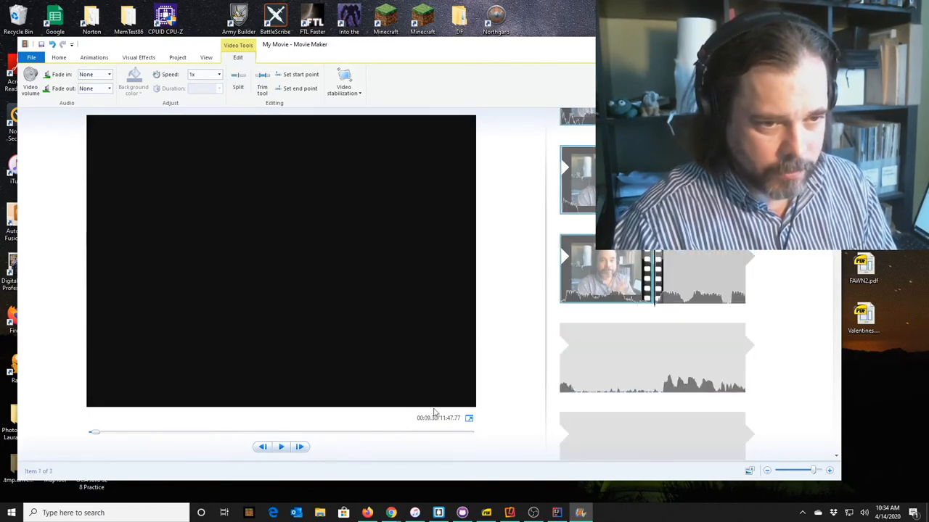
Step: Split again around the flubbed middle section so the storyboard holds four pieces
{"action": "left_click", "coordinate": [282, 447]}
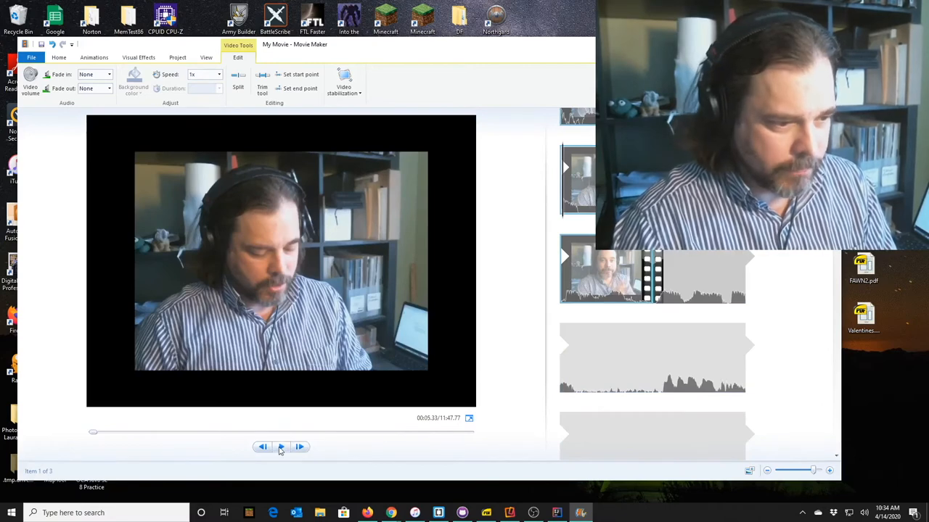
{"action": "left_click", "coordinate": [281, 447]}
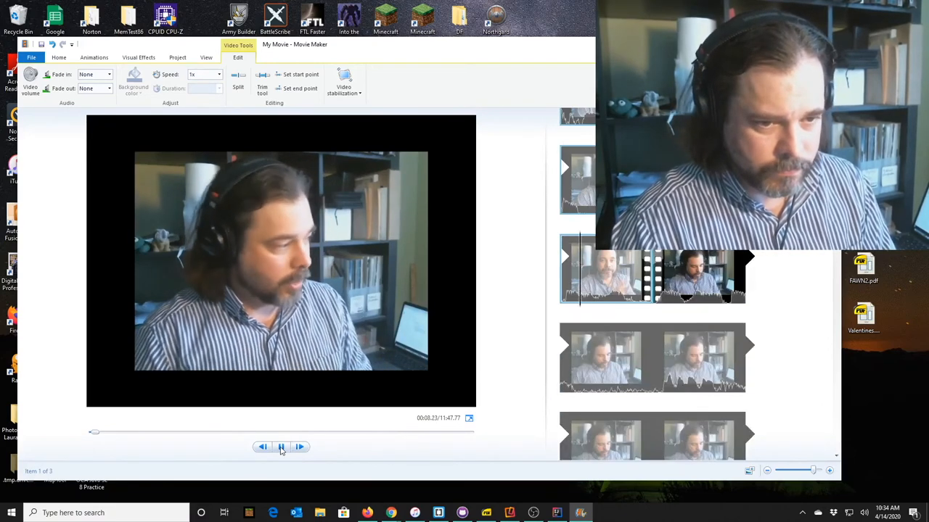
{"action": "left_click", "coordinate": [282, 447]}
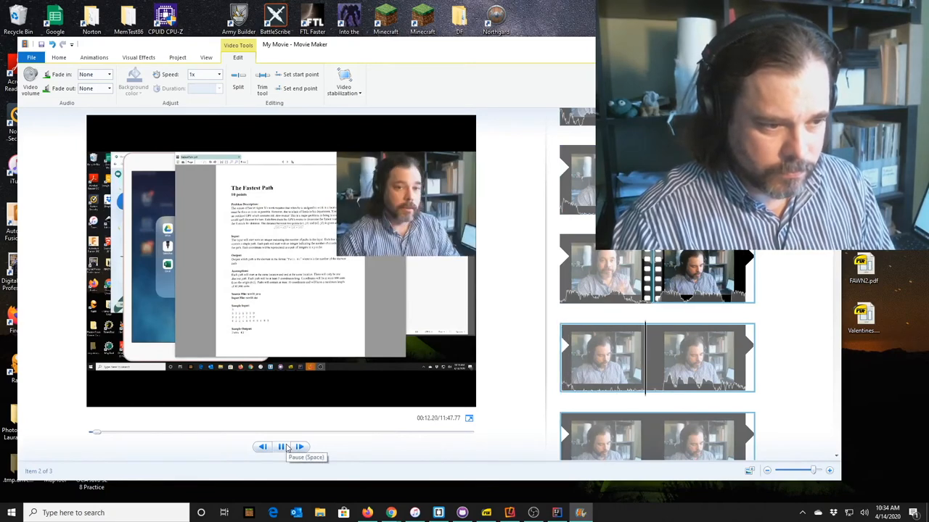
{"action": "left_click", "coordinate": [282, 447]}
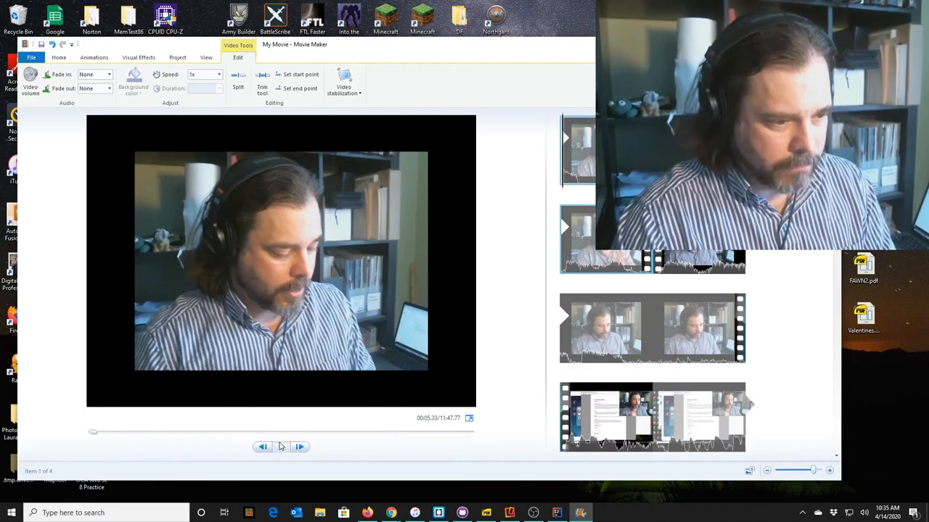
Step: Remove the unwanted split-off piece, shortening the movie to 11:44.03 with three items left
{"action": "left_click", "coordinate": [282, 447]}
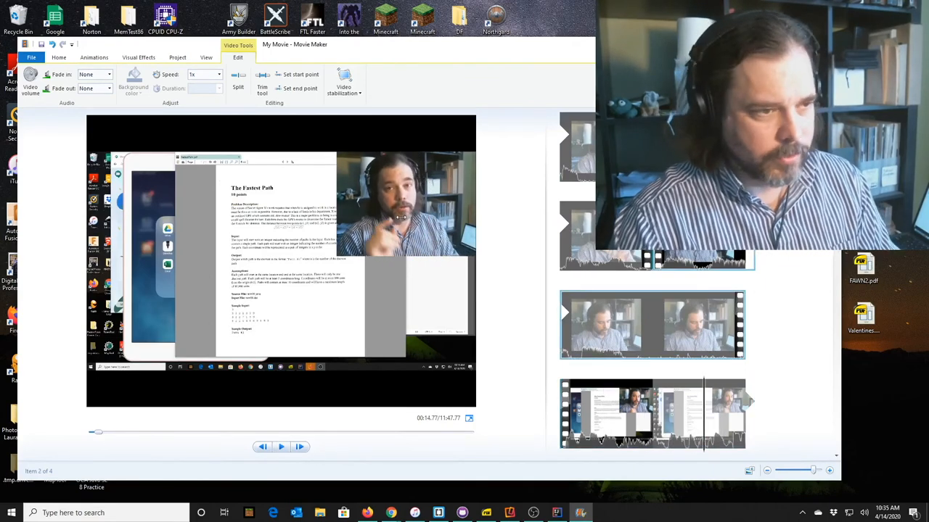
{"action": "right_click", "coordinate": [650, 326]}
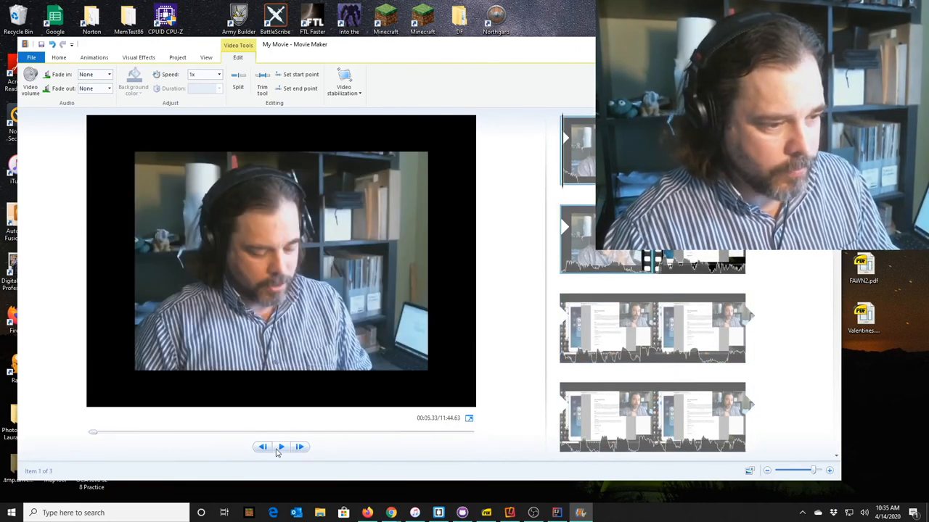
Step: Play the trimmed movie to confirm it runs cleanly, then return to the Home options for adding media
{"action": "left_click", "coordinate": [282, 447]}
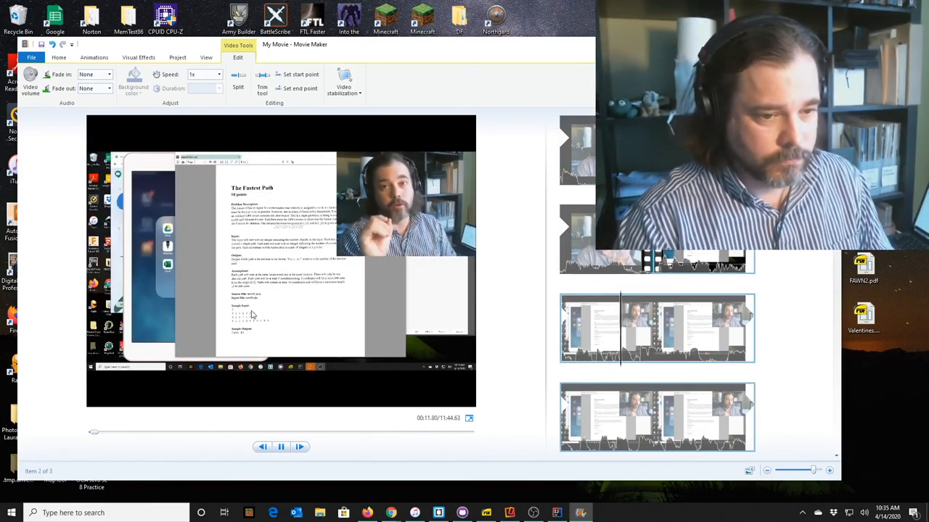
{"action": "left_click", "coordinate": [282, 447]}
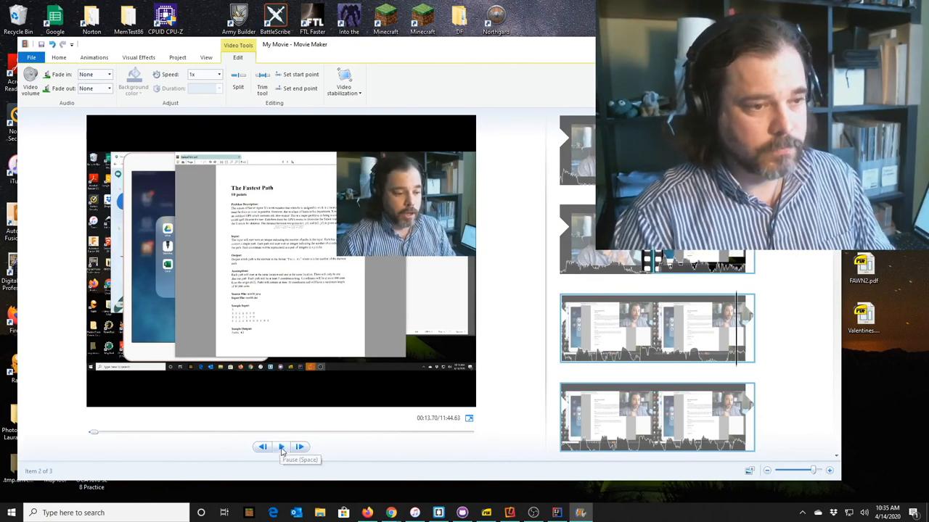
{"action": "left_click", "coordinate": [281, 447]}
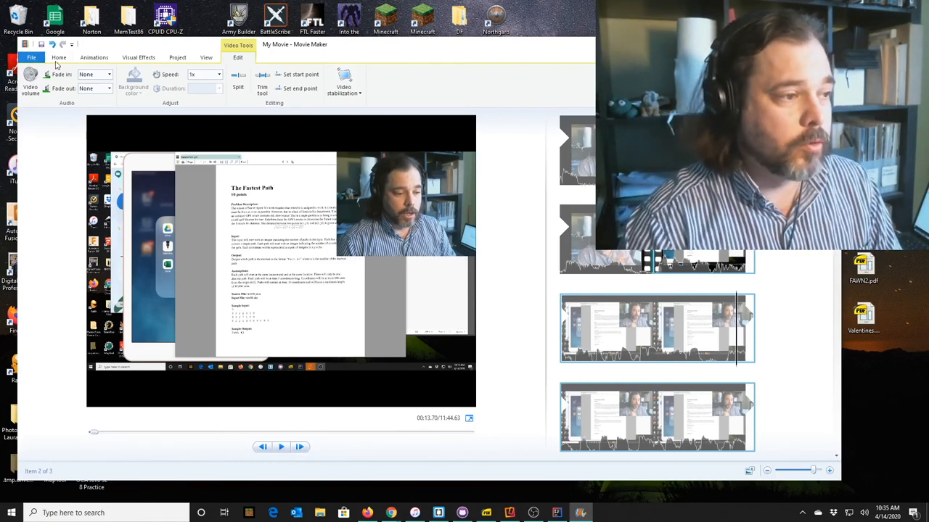
{"action": "left_click", "coordinate": [58, 58]}
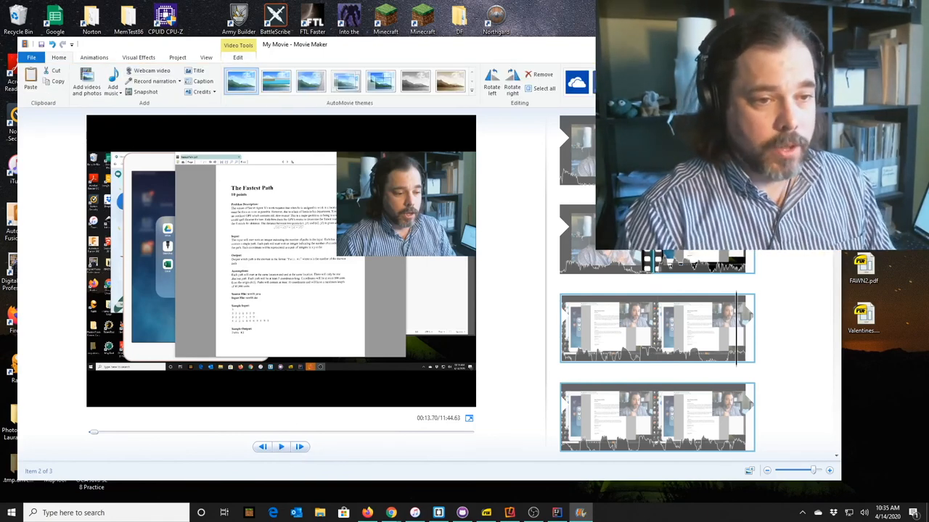